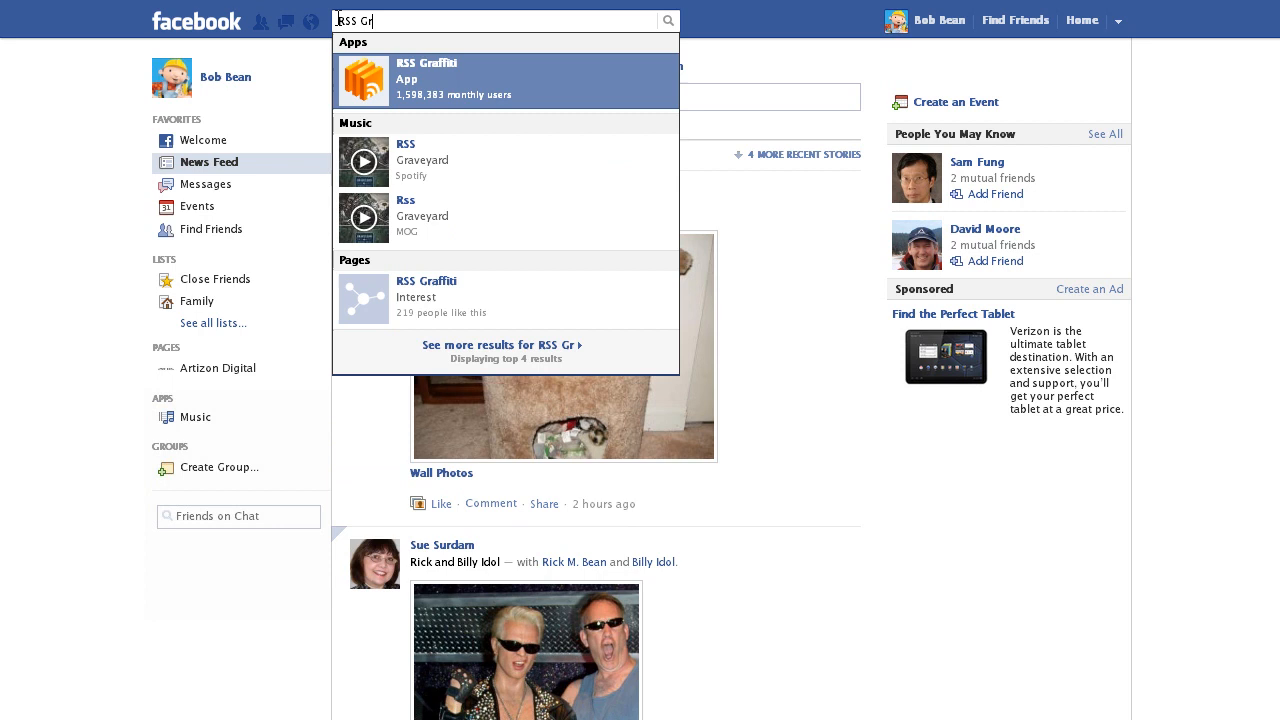
Reach the RSS Graffiti app page from the Facebook search results for 'RSS Gr'
{"action": "left_click", "coordinate": [428, 80]}
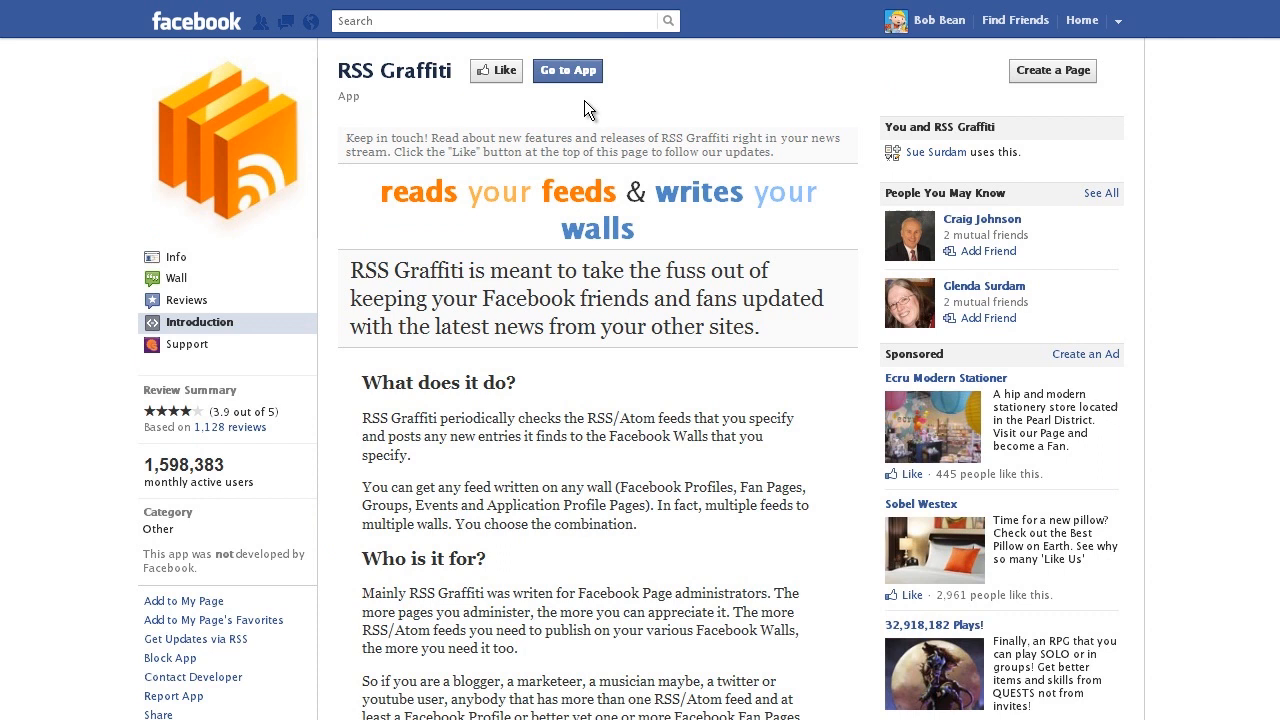
Authorize RSS Graffiti for the personal profile and grant its requested permissions
{"action": "left_click", "coordinate": [568, 70]}
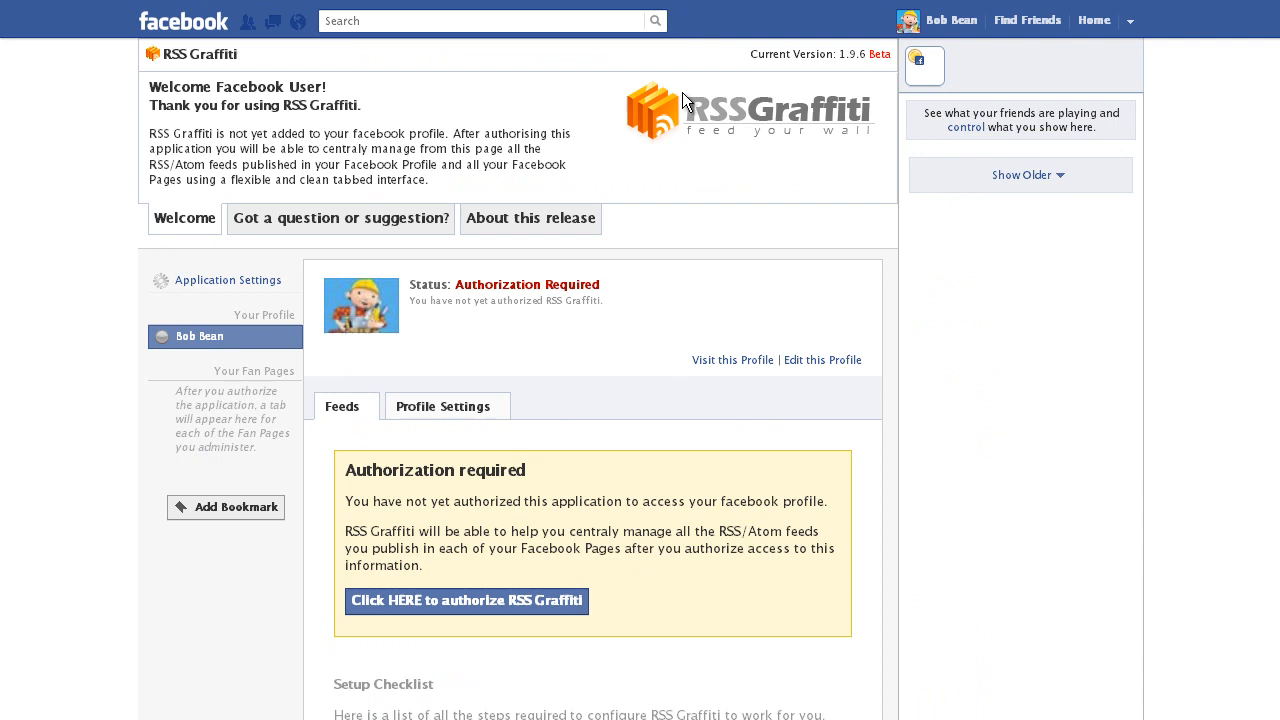
{"action": "left_click", "coordinate": [466, 600]}
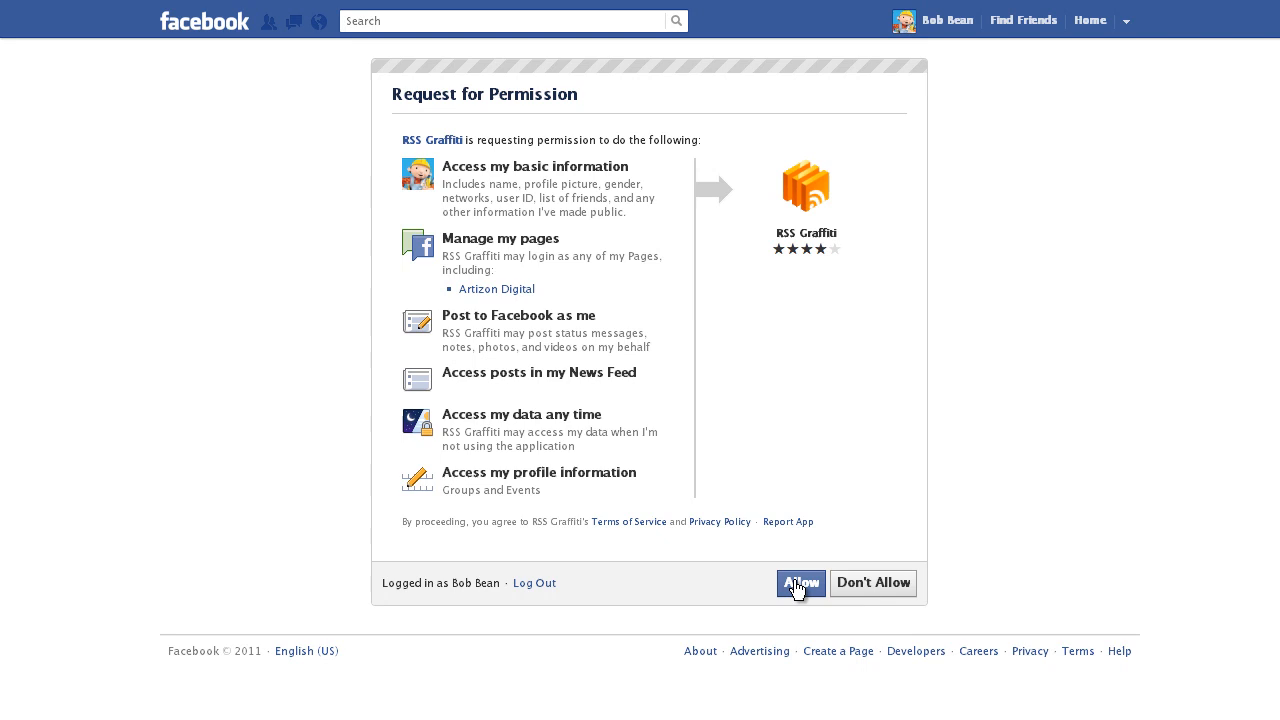
{"action": "left_click", "coordinate": [800, 584]}
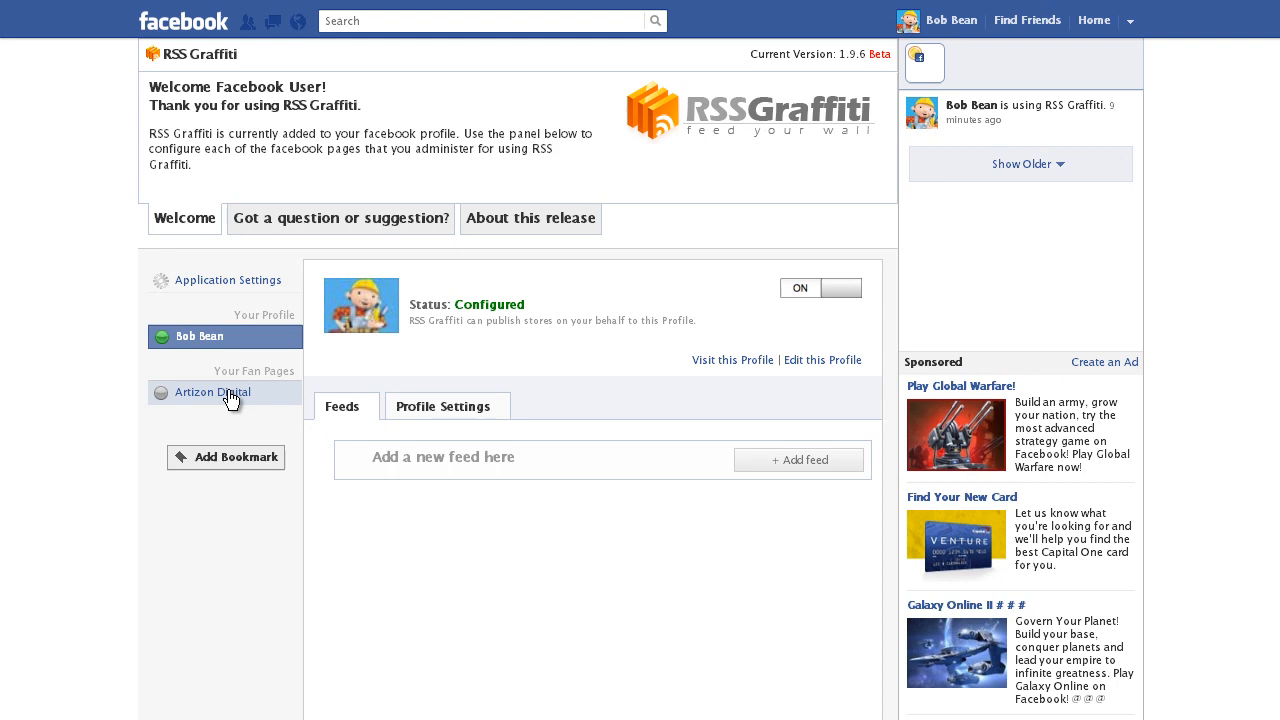
Select the Artizon Digital fan page and allow RSS Graffiti to post to it
{"action": "left_click", "coordinate": [212, 390]}
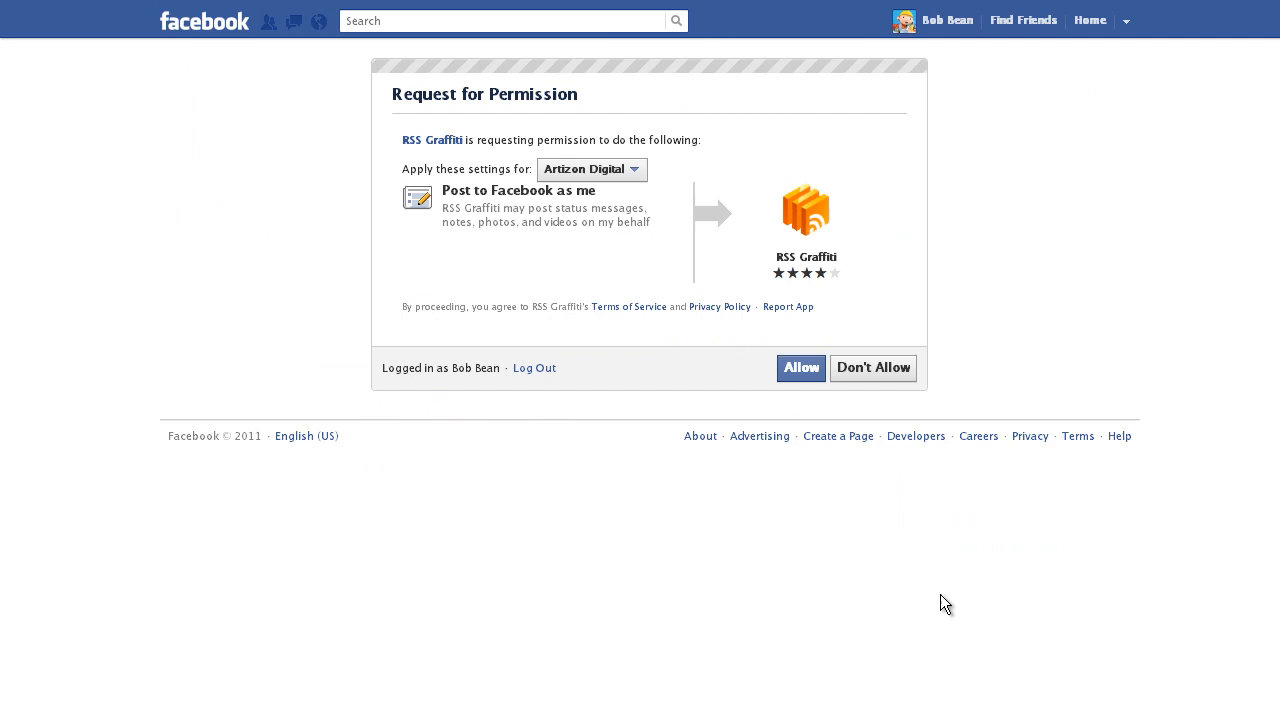
{"action": "left_click", "coordinate": [800, 368]}
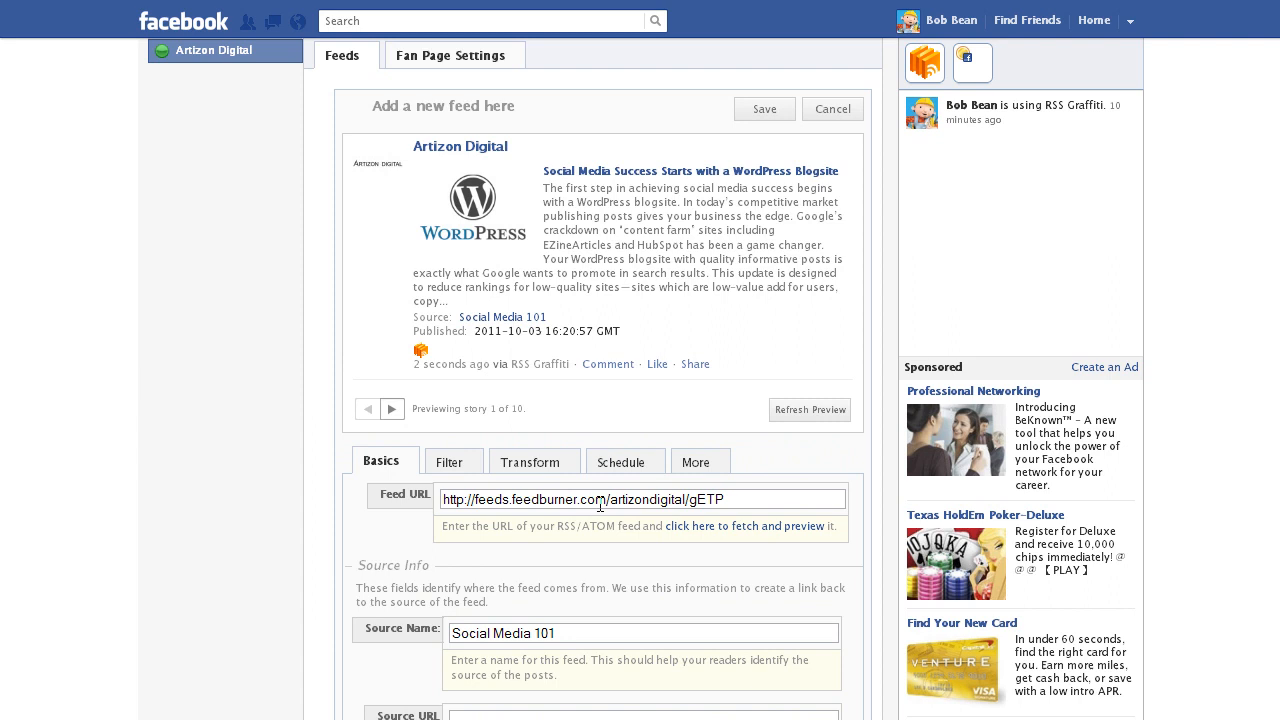
Preview another story from the Social Media 101 FeedBurner feed, showing the WordCamp PDX 2011 post
{"action": "left_click", "coordinate": [392, 408]}
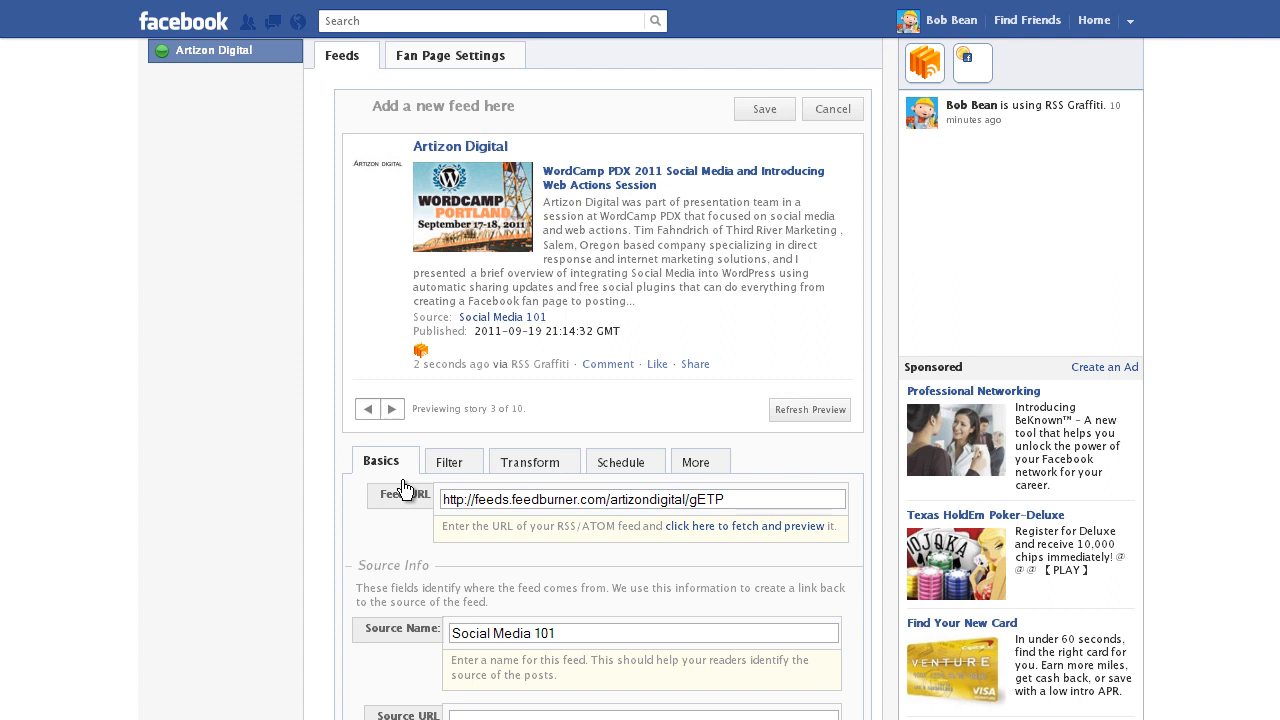
{"action": "scroll", "scroll_direction": "down", "scroll_amount": 3}
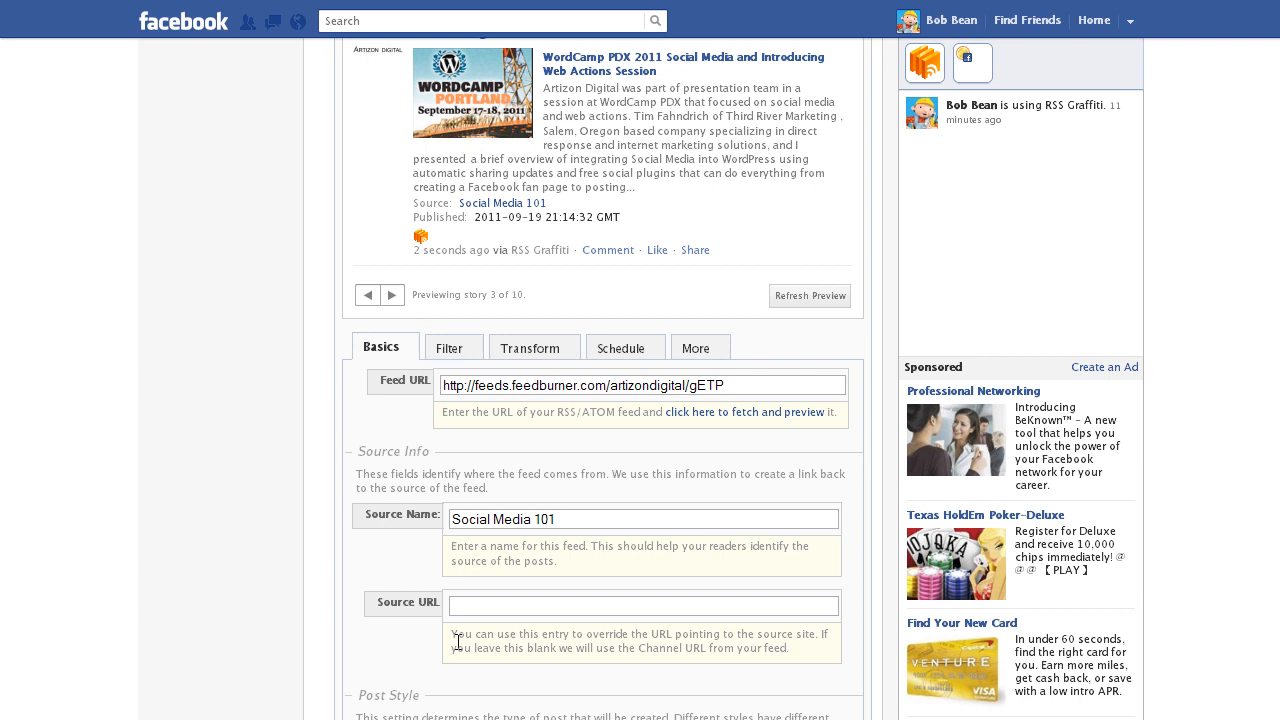
{"action": "scroll", "scroll_direction": "down", "scroll_amount": 3}
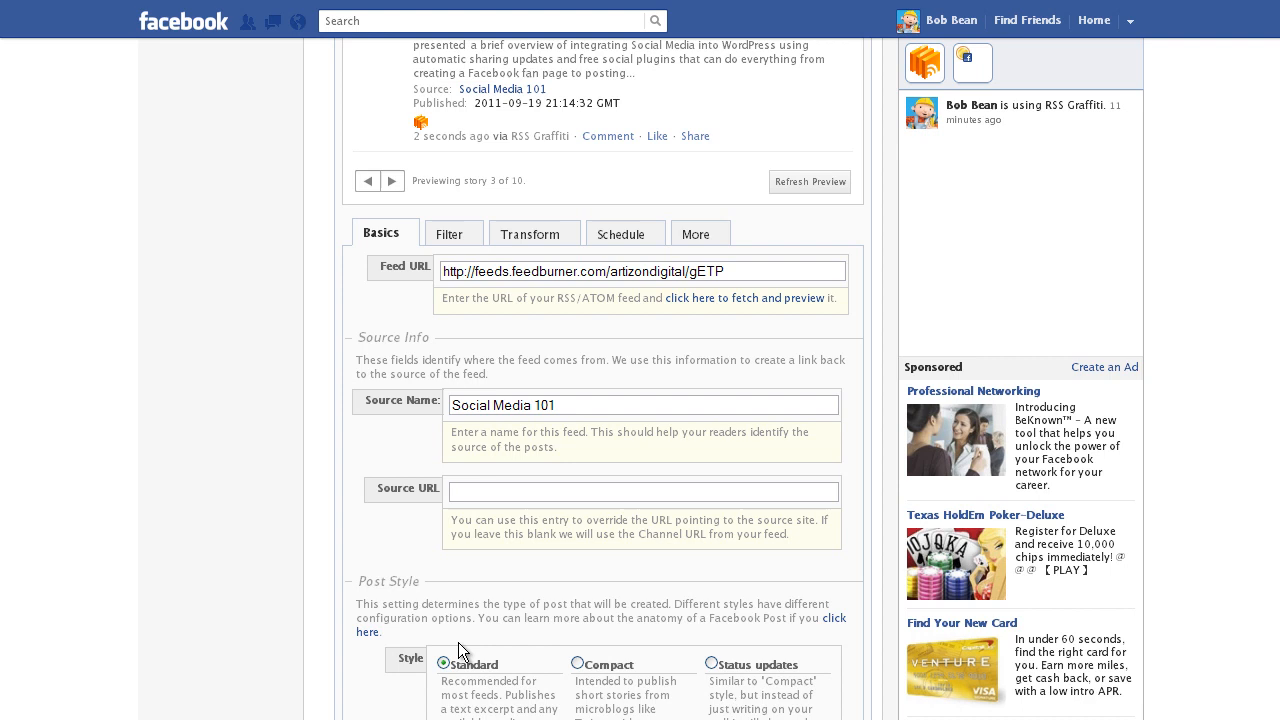
{"action": "scroll", "scroll_direction": "down", "scroll_amount": 3}
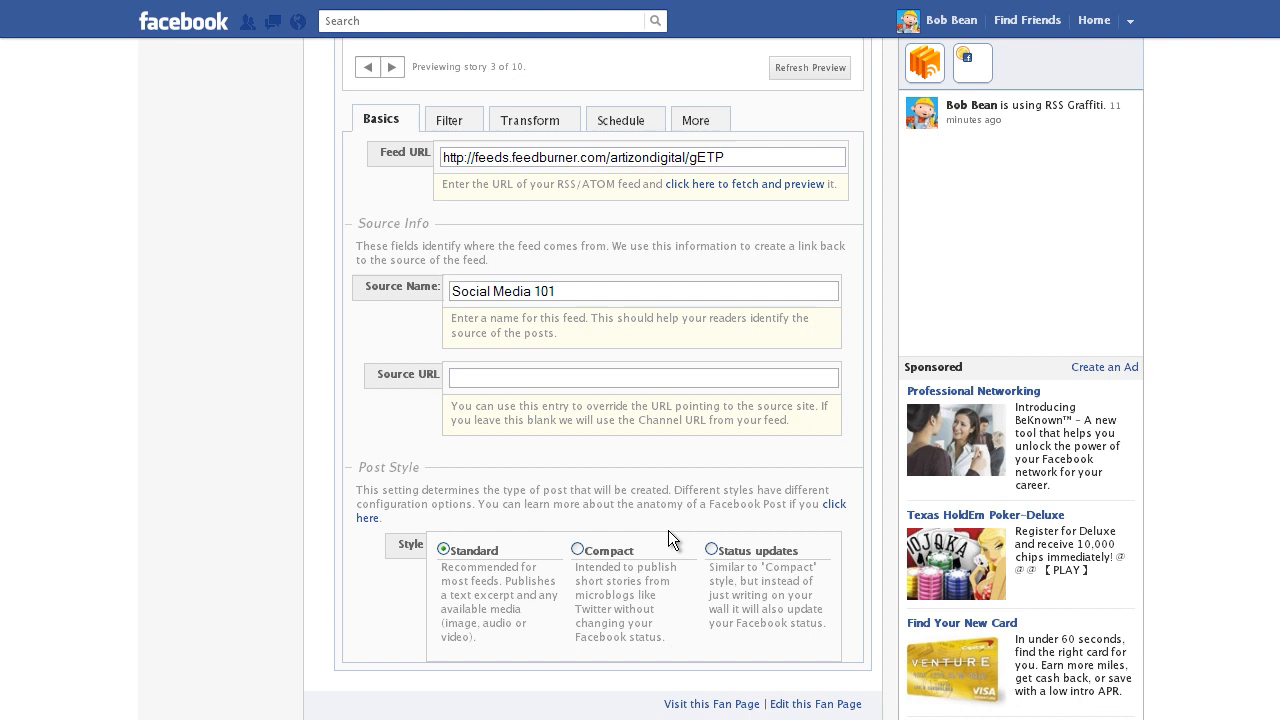
{"action": "mouse_move", "coordinate": [620, 120]}
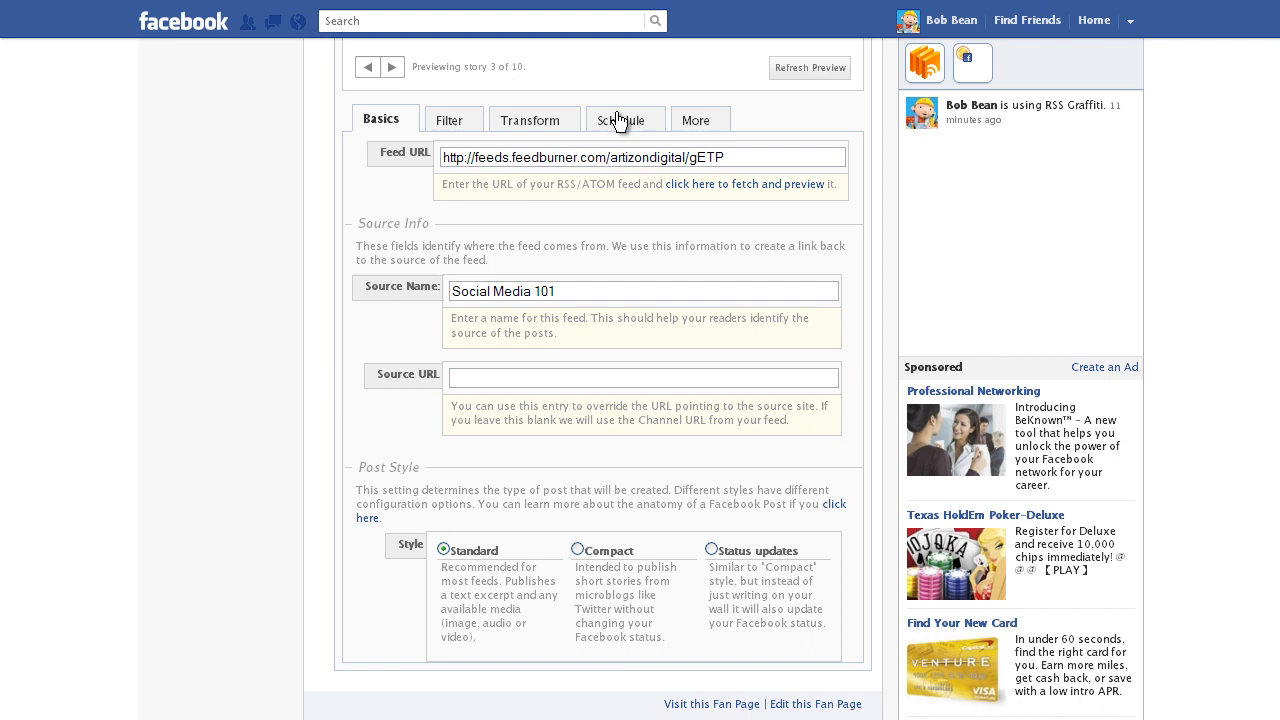
Review the feed's time filtering and confirm it publishes on behalf of Artizon Digital
{"action": "left_click", "coordinate": [528, 120]}
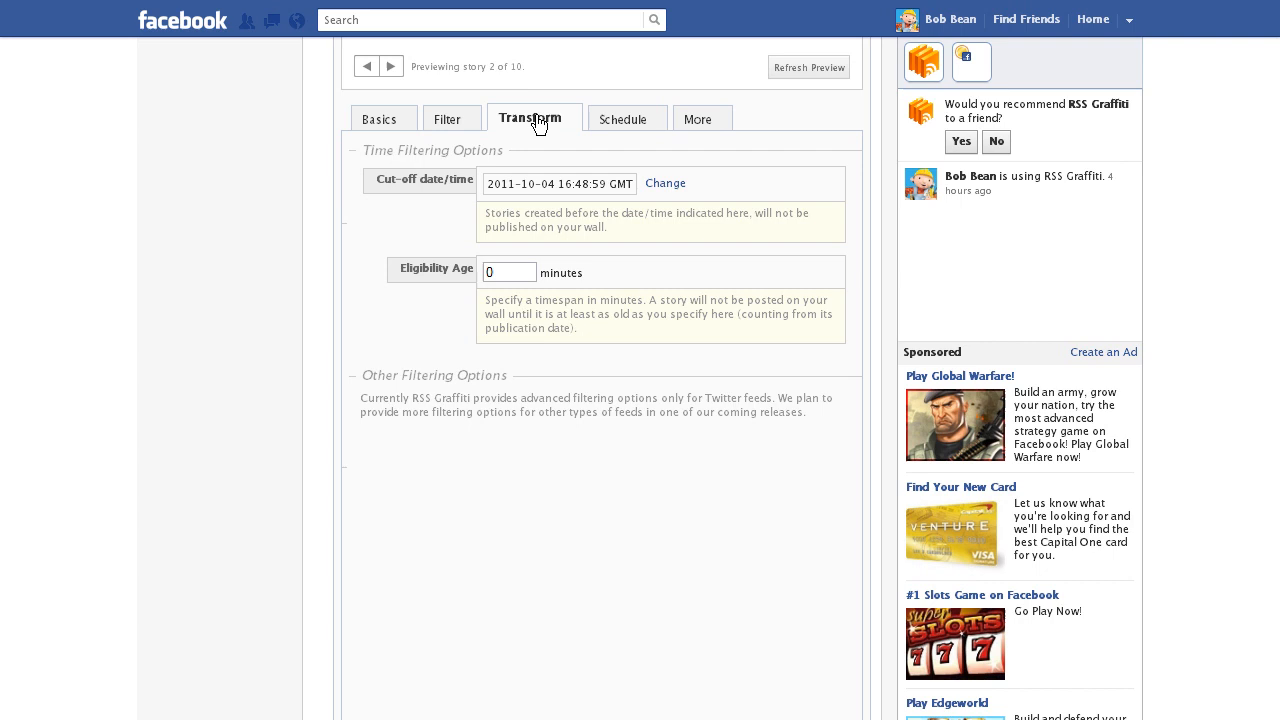
{"action": "left_click", "coordinate": [698, 120]}
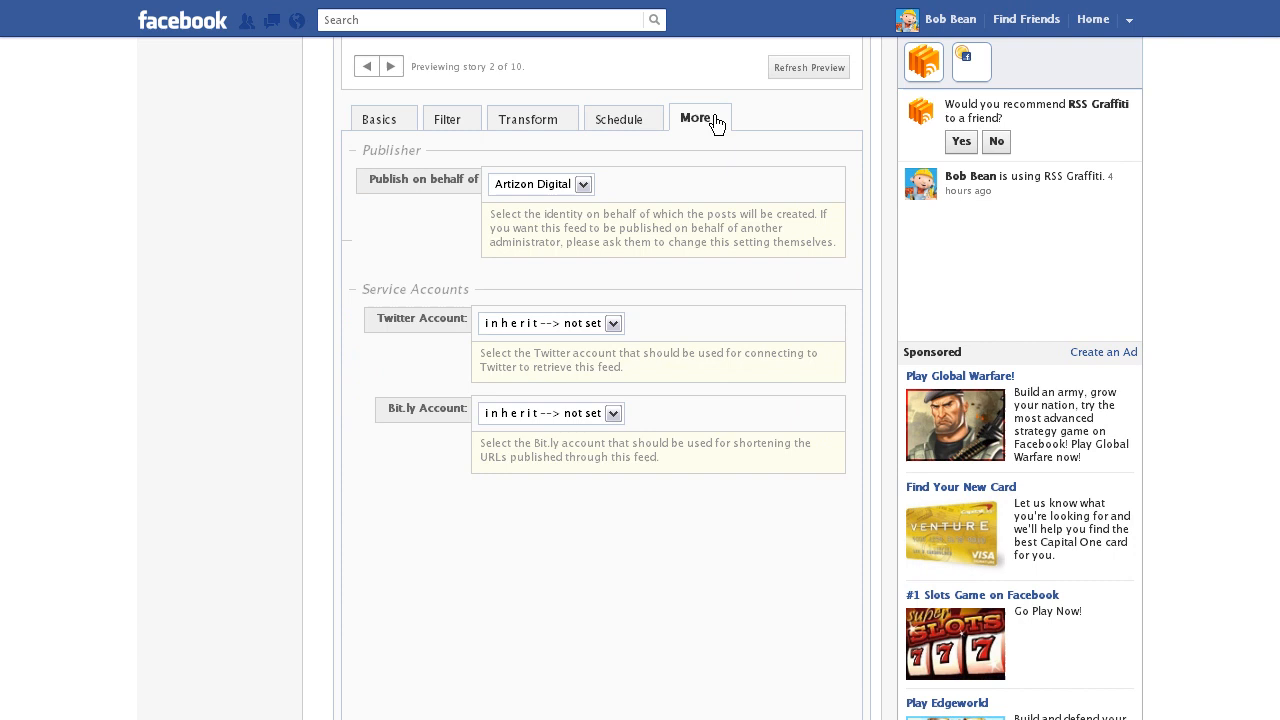
{"action": "left_click", "coordinate": [618, 118]}
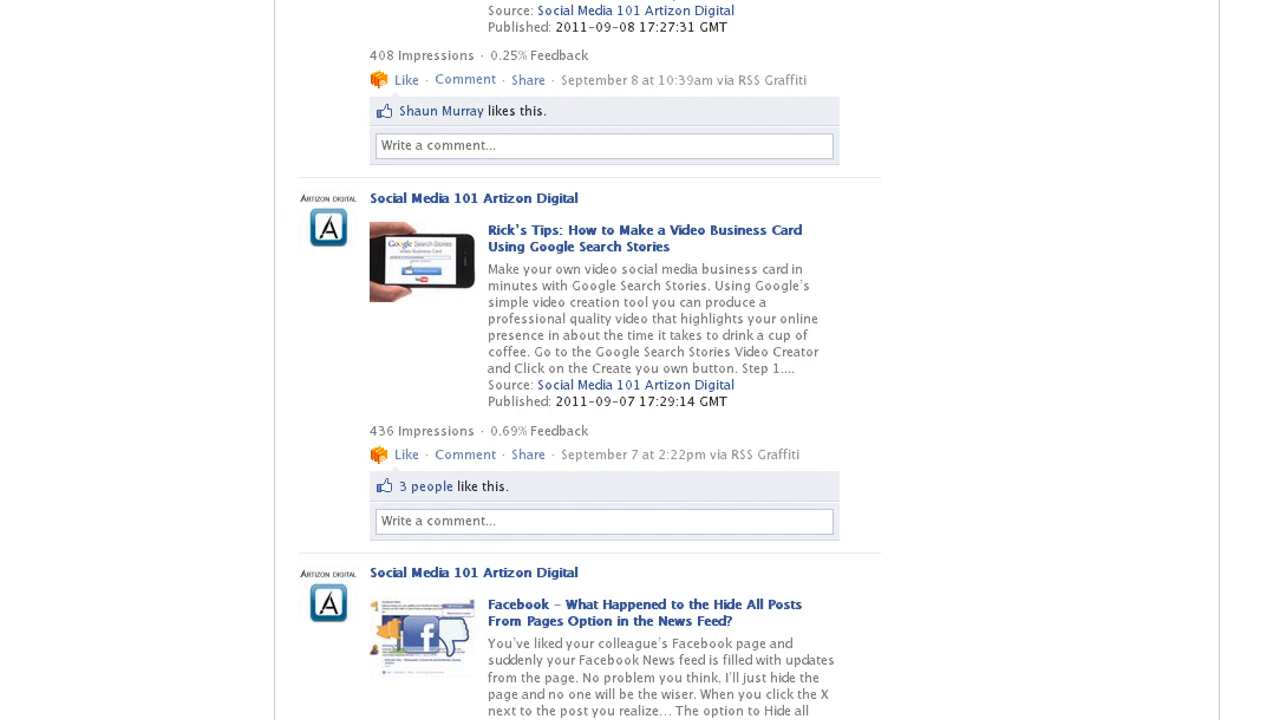
{"action": "scroll", "scroll_direction": "down", "scroll_amount": 3}
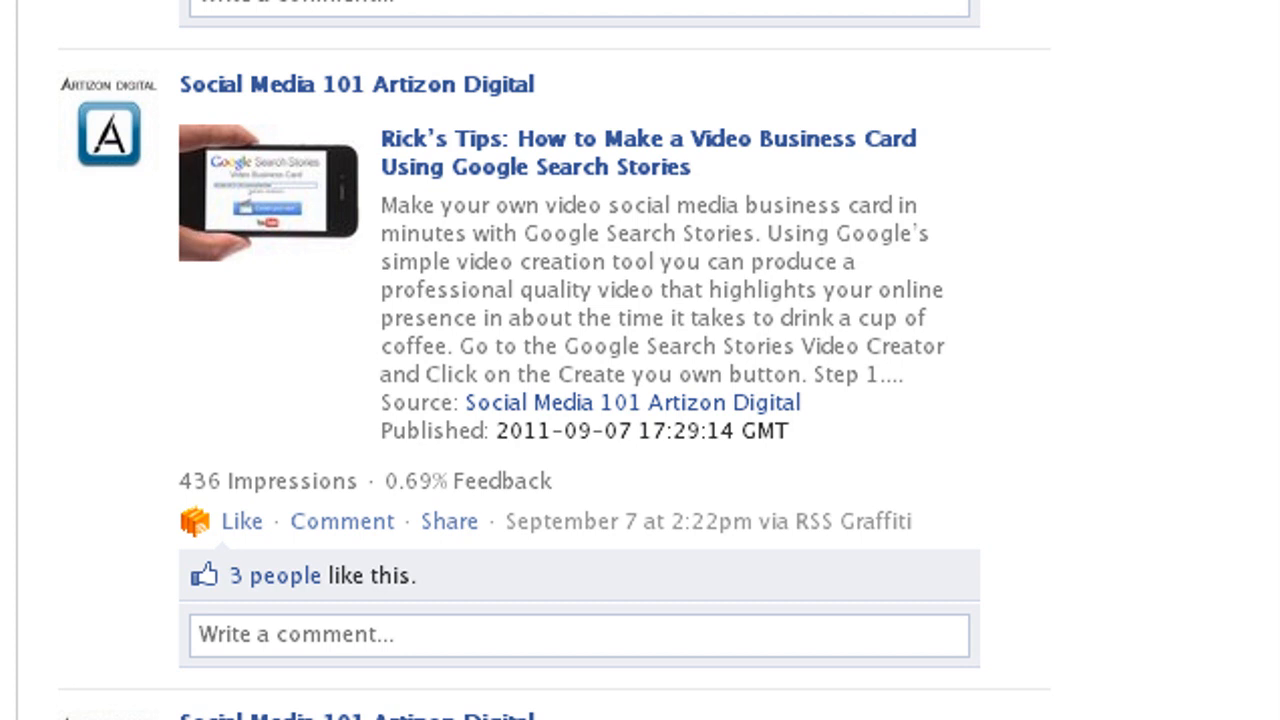
{"action": "scroll", "scroll_direction": "down", "scroll_amount": 3}
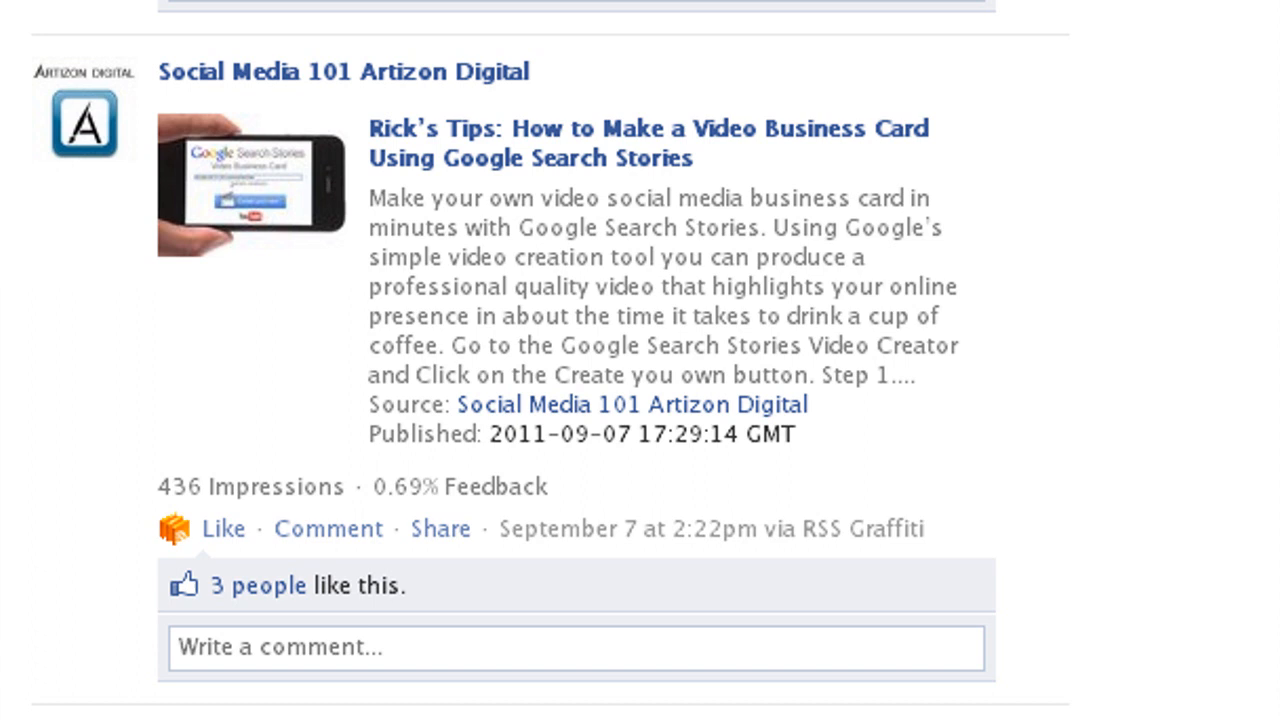